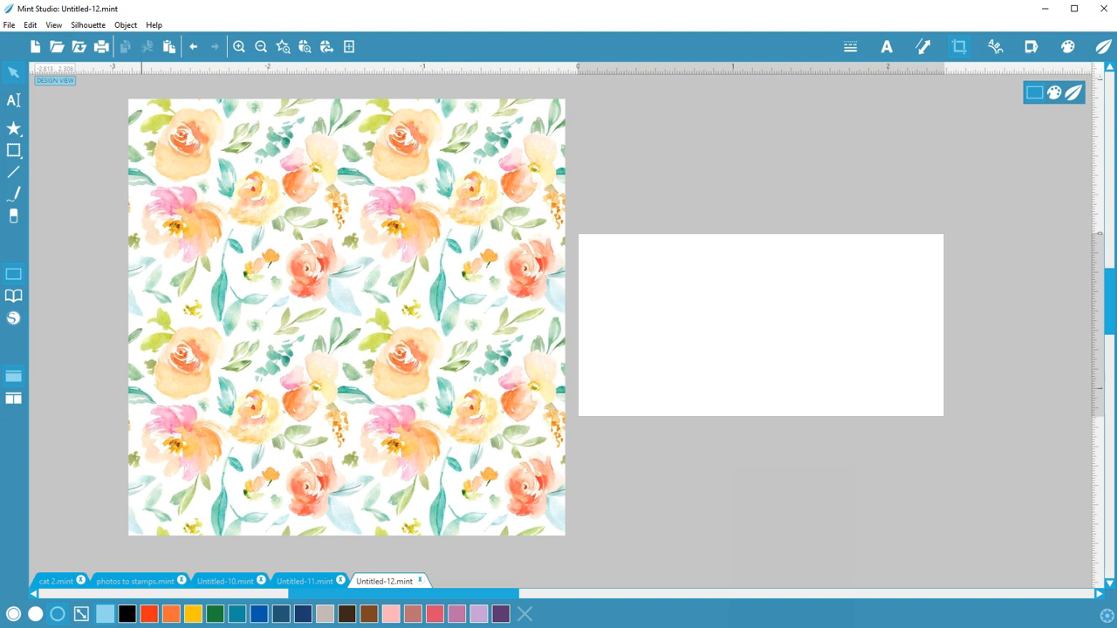
mouse_move(611, 236)
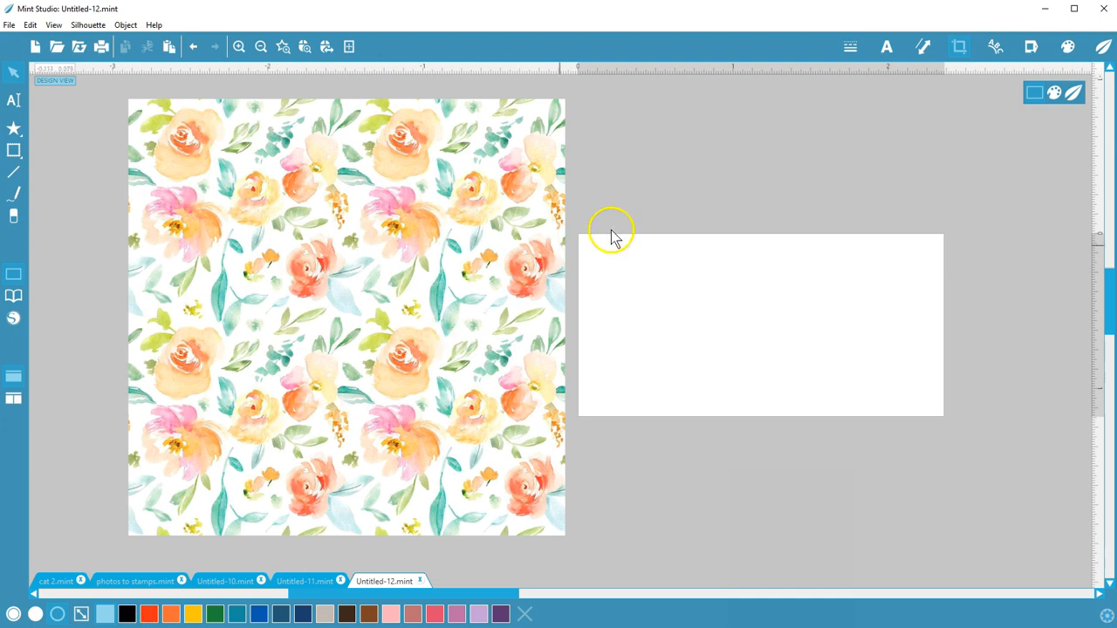
Open the CROP panel from the Crop icon in the top-right toolbar
left_click(958, 46)
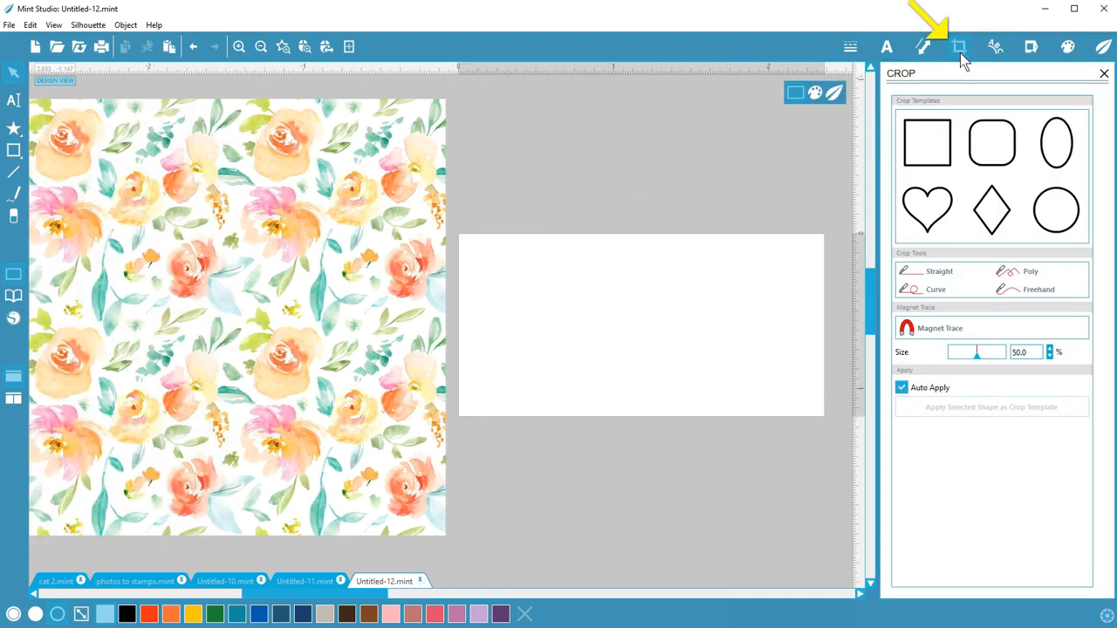
mouse_move(963, 66)
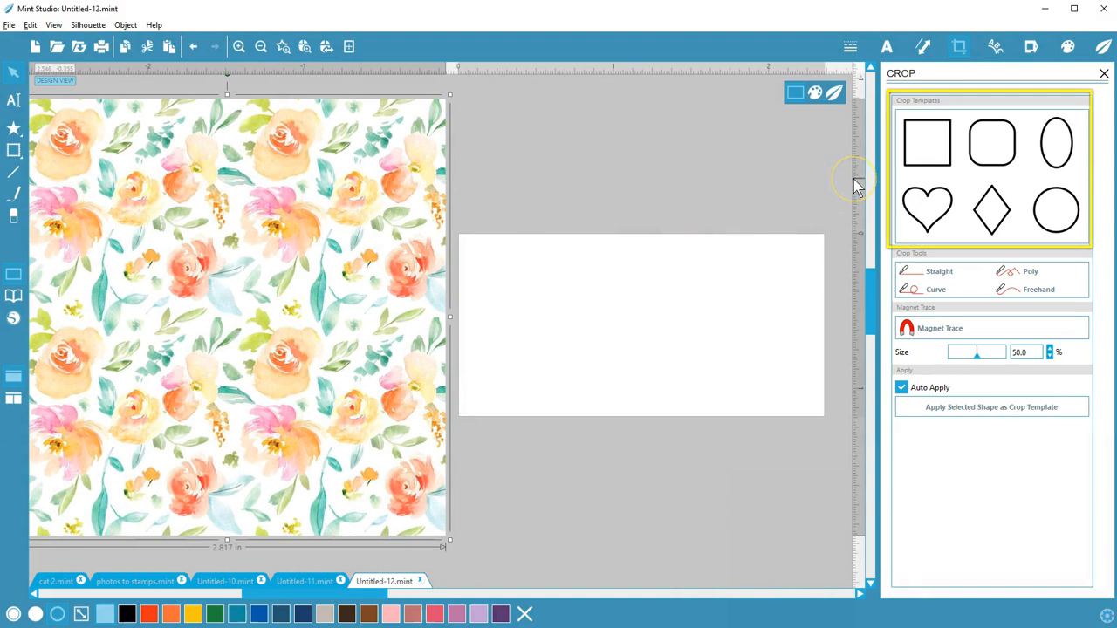
mouse_move(943, 218)
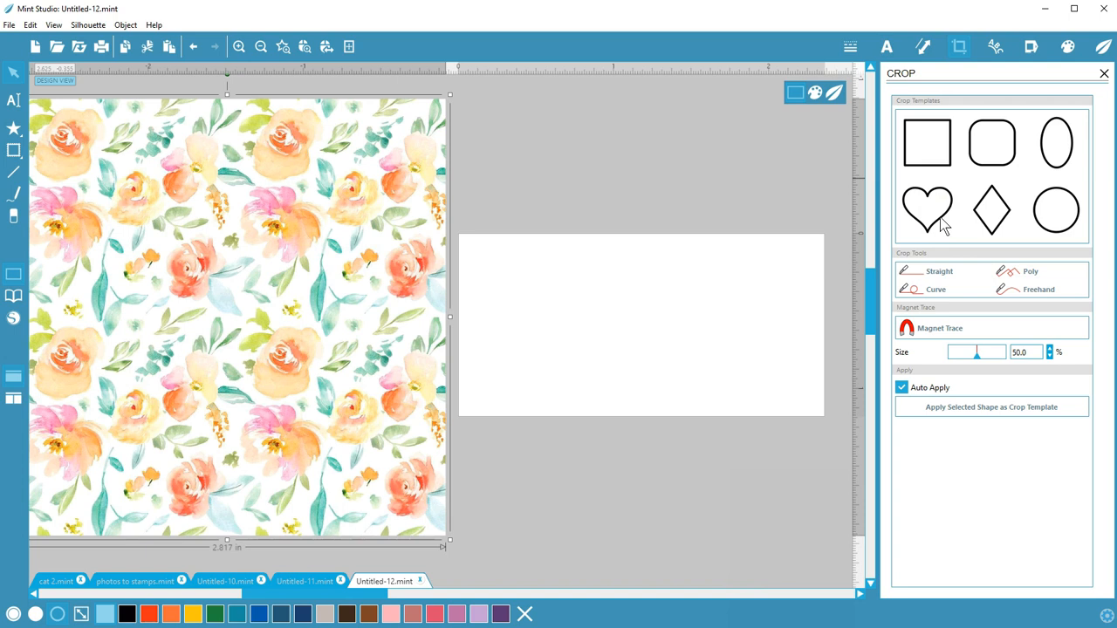
With Auto Apply off, draw a heart over the floral pattern and apply it as crop template
left_click(927, 209)
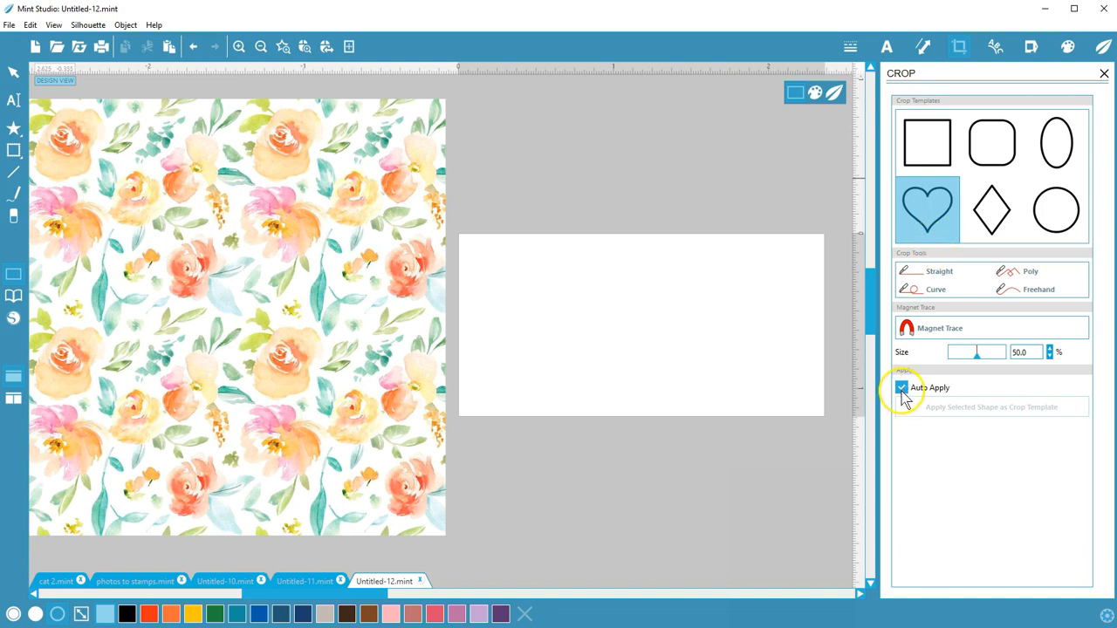
left_click(902, 387)
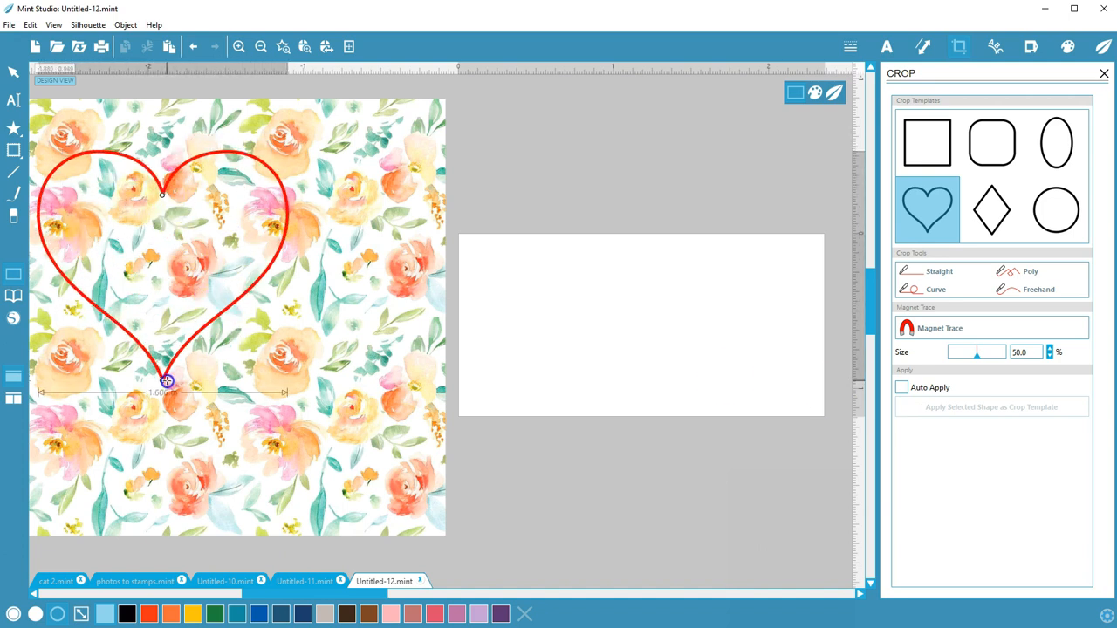
left_click(248, 295)
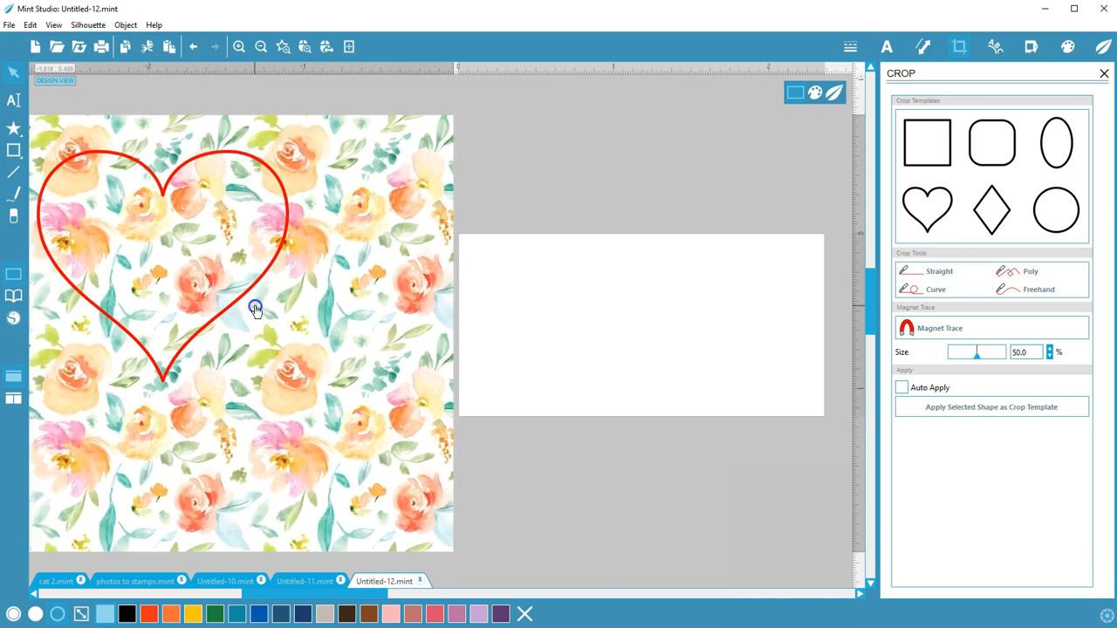
left_click(256, 308)
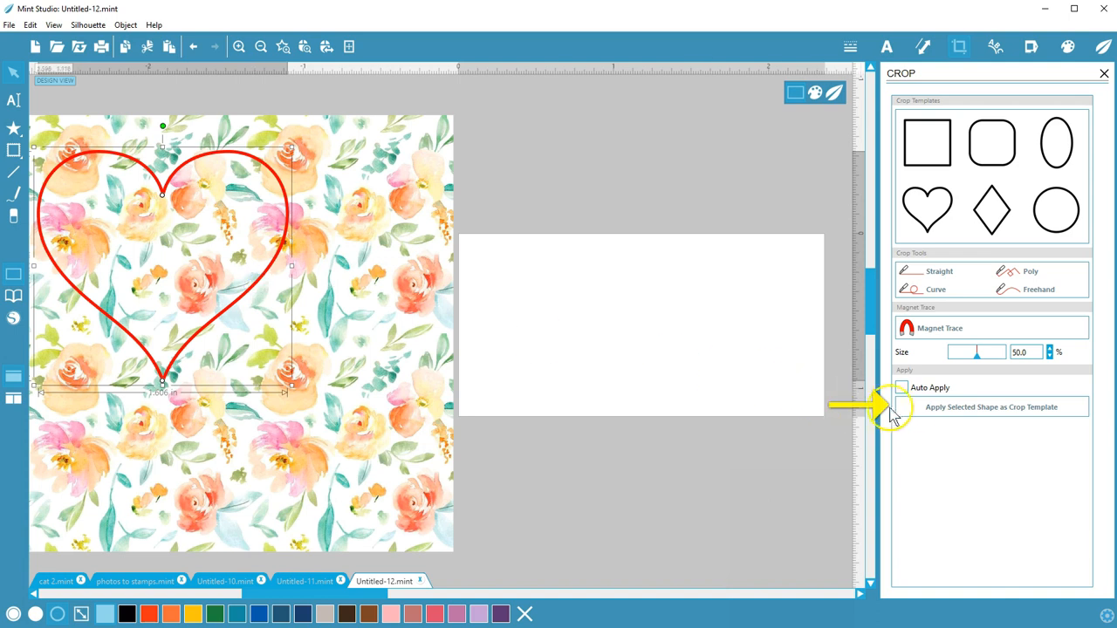
left_click(990, 407)
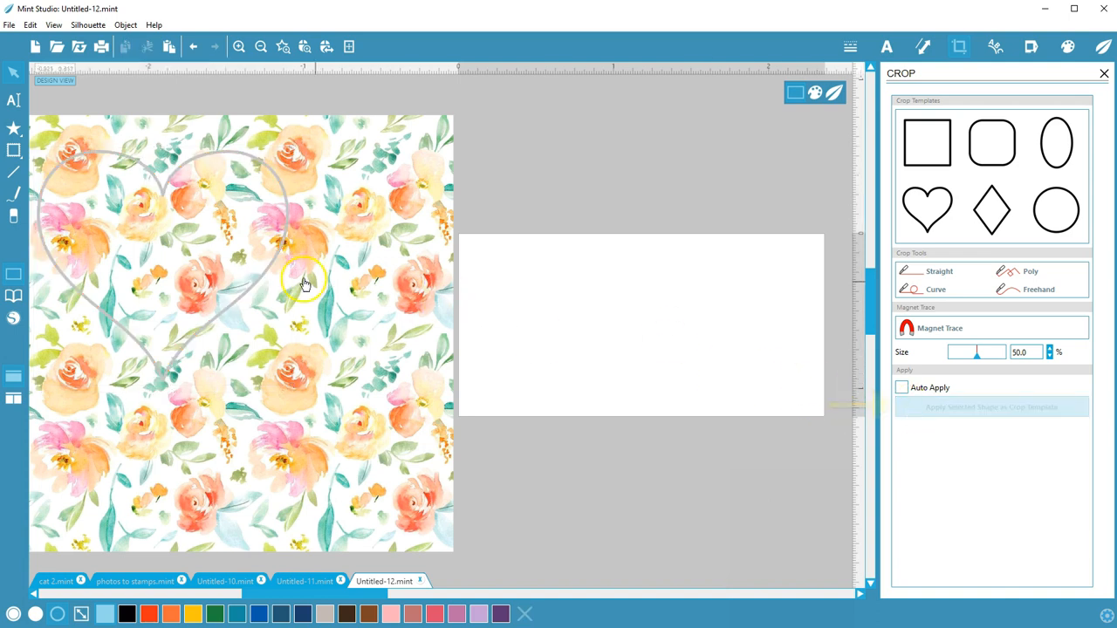
Preview the heart stamp as ink at brightness 8.0, inverted, then reopen the crop tools
left_click(1031, 46)
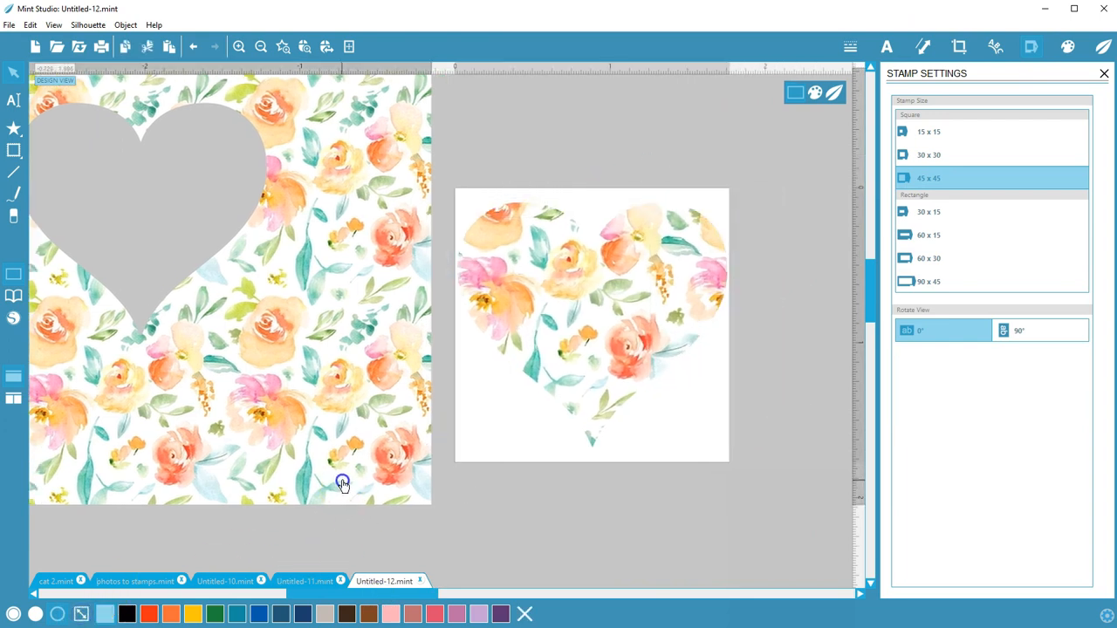
left_click(833, 93)
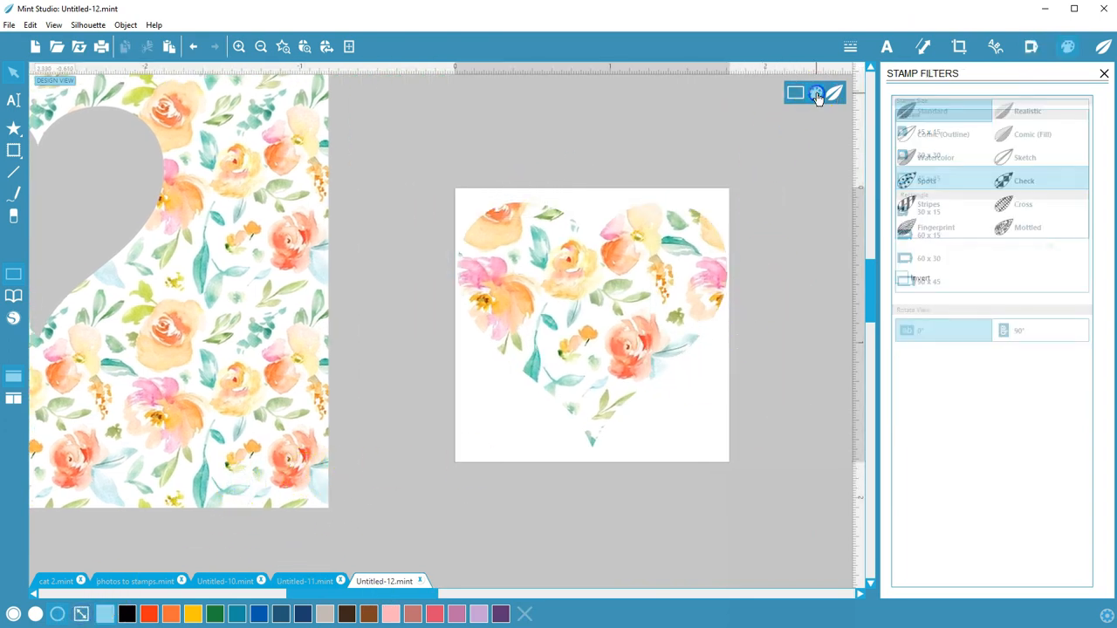
left_click(933, 111)
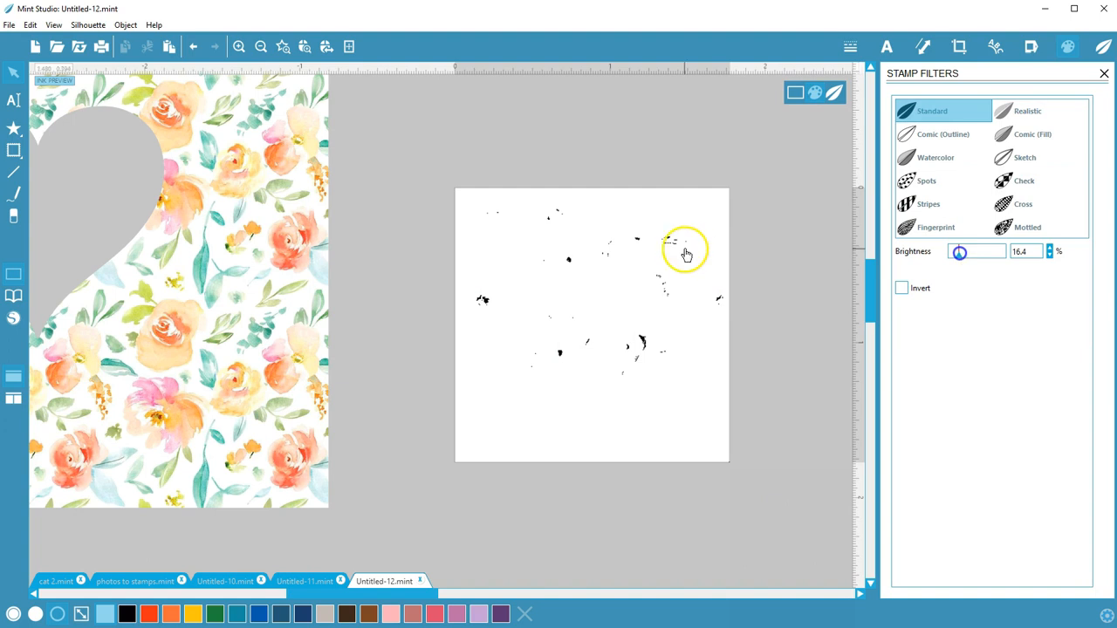
left_click_drag(959, 252, 955, 255)
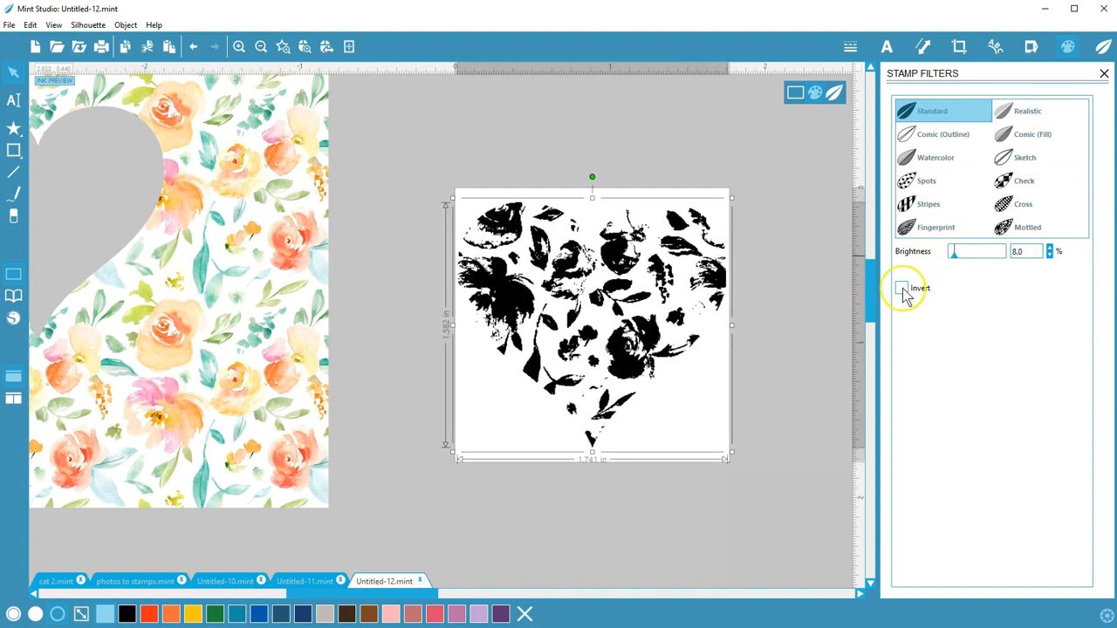
left_click(902, 288)
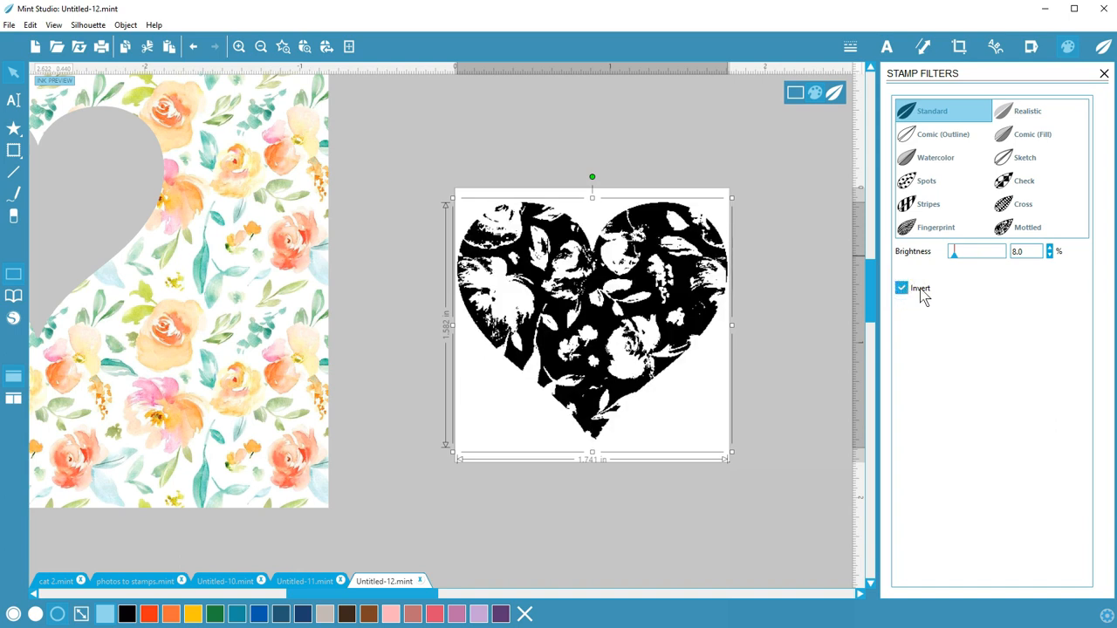
left_click(958, 46)
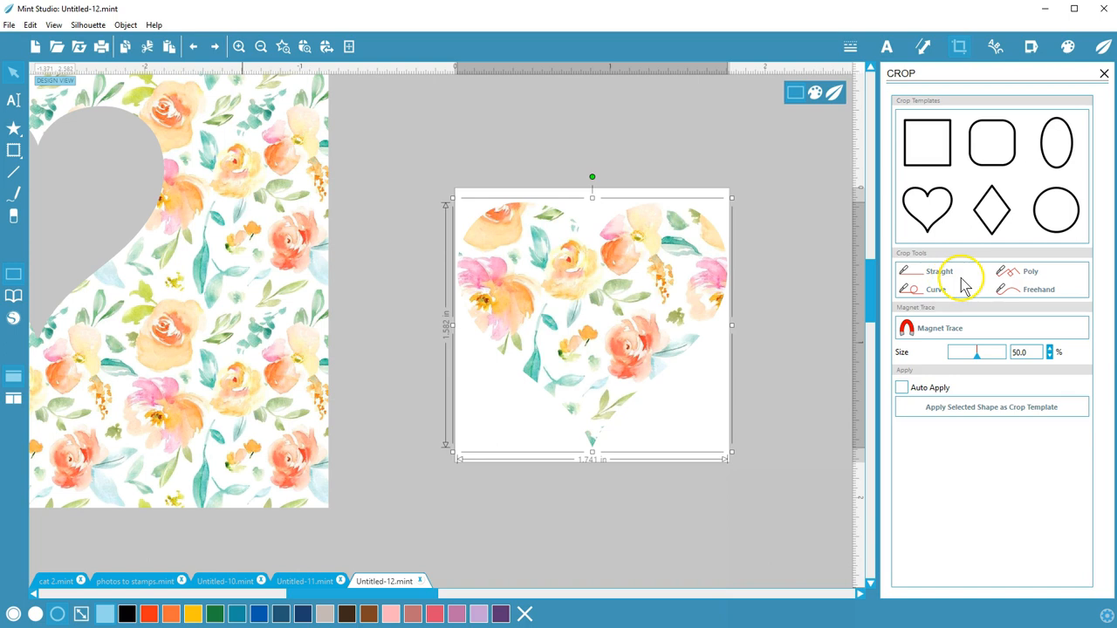
Turn Auto Apply back on and place circle and diamond crop templates on the florals
left_click(902, 388)
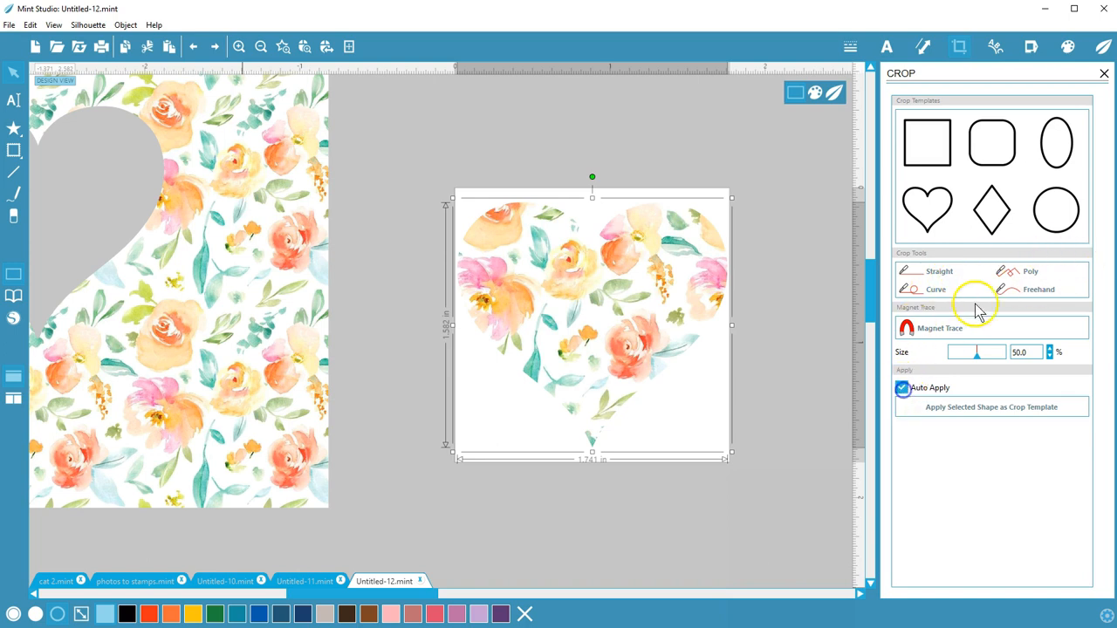
left_click(1056, 210)
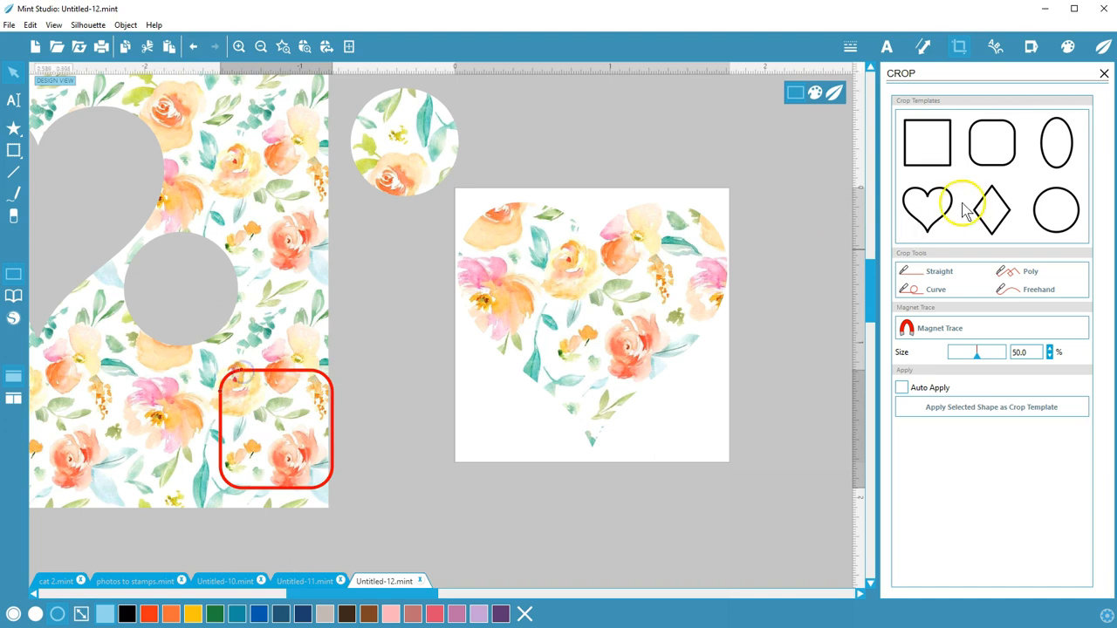
left_click(992, 208)
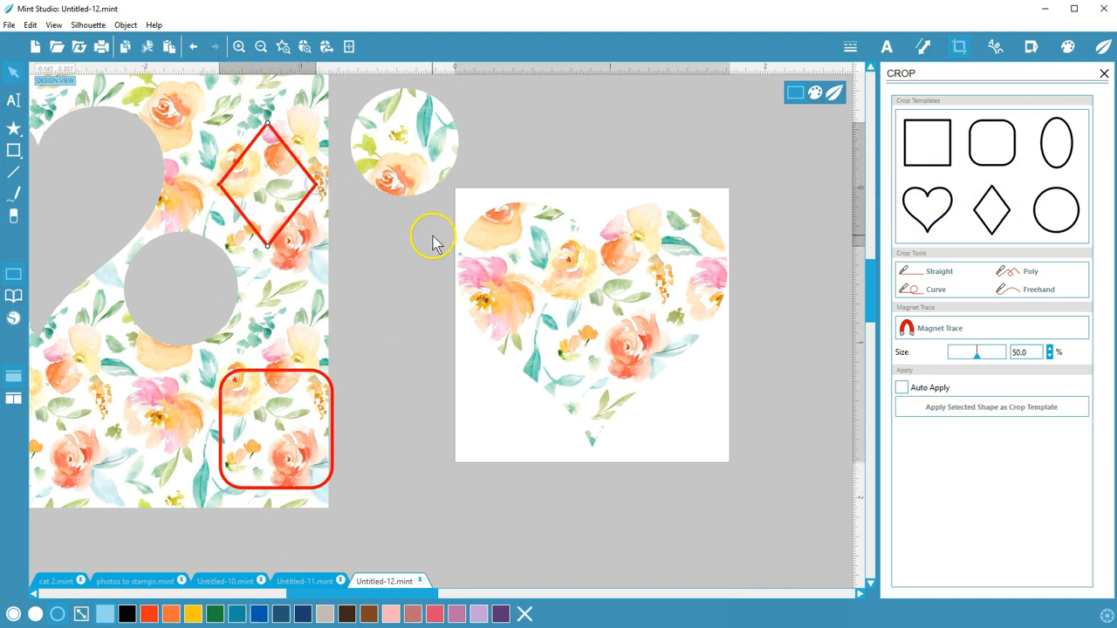
mouse_move(723, 140)
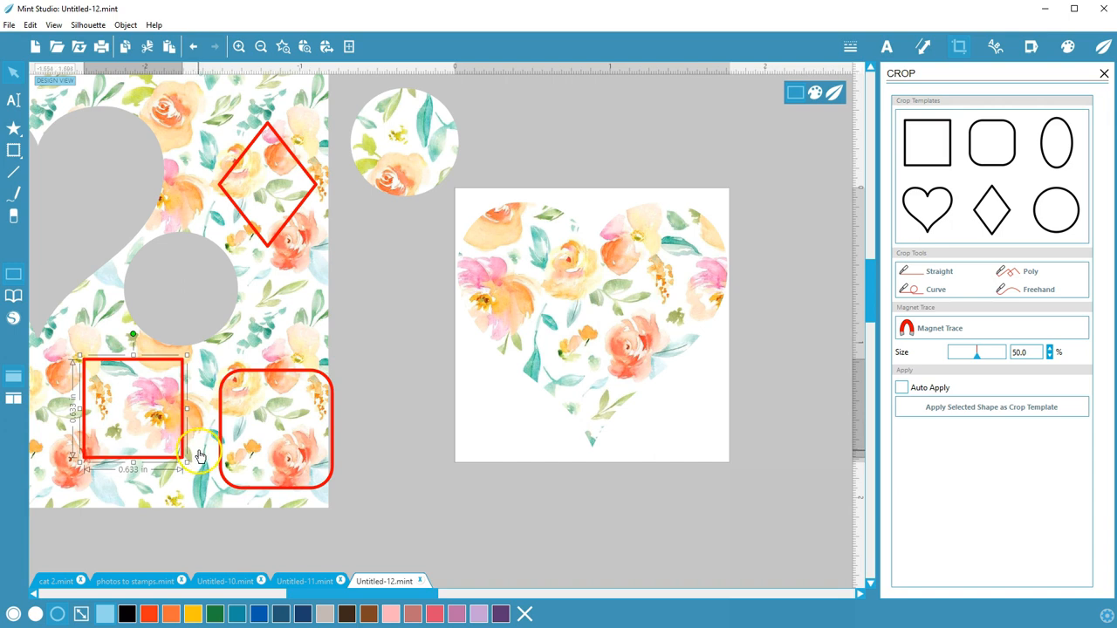
mouse_move(13, 154)
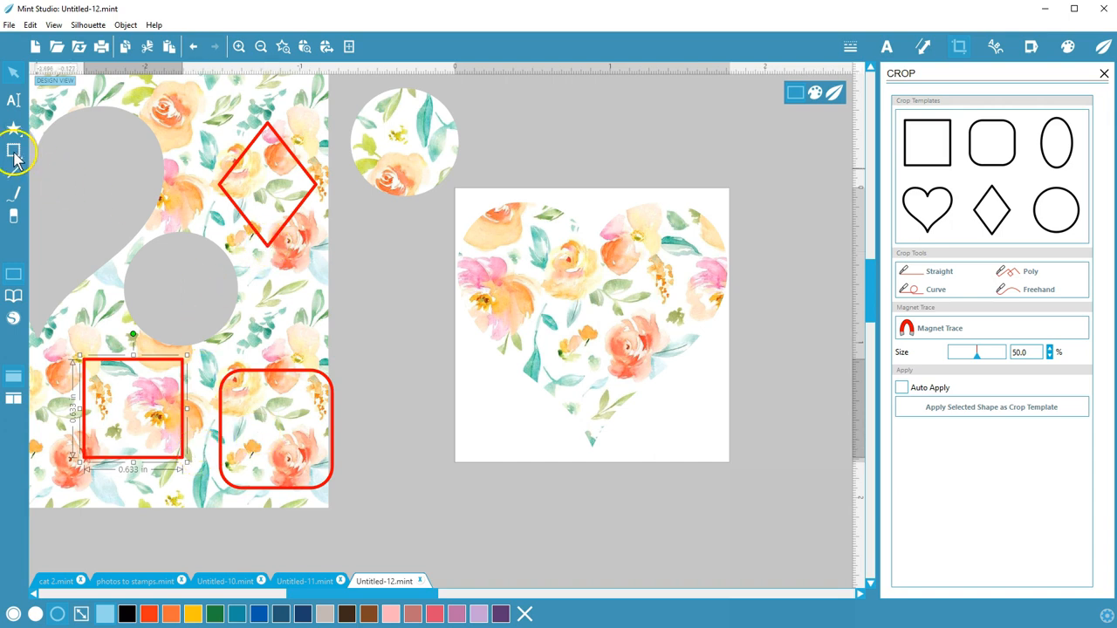
Crop a flower shape from the Shapes library out of the pattern with no fill
left_click(14, 152)
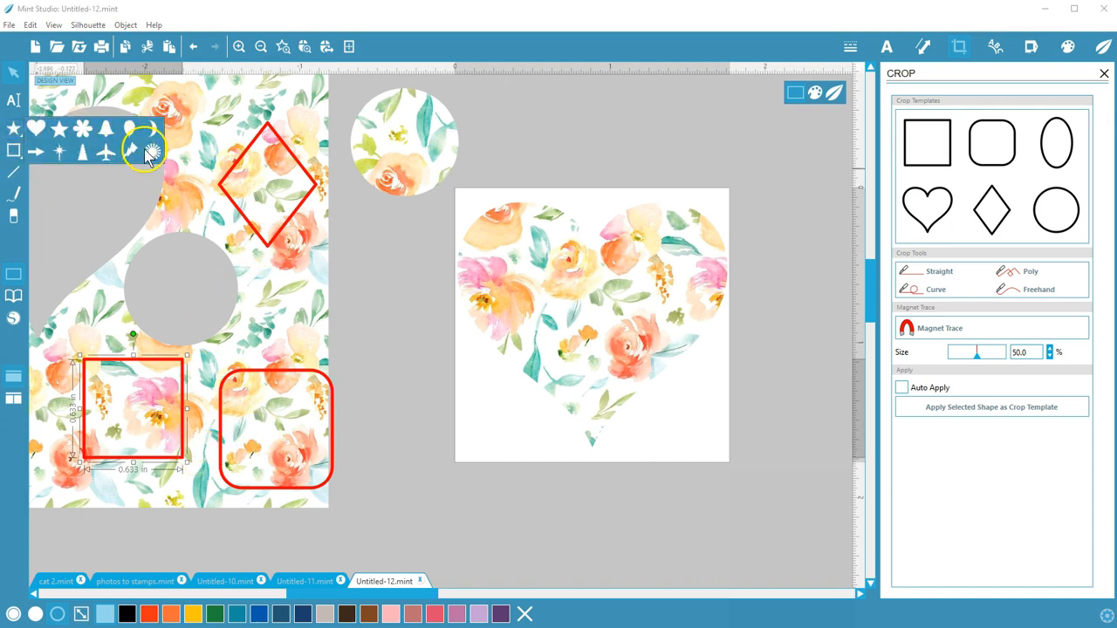
left_click(151, 155)
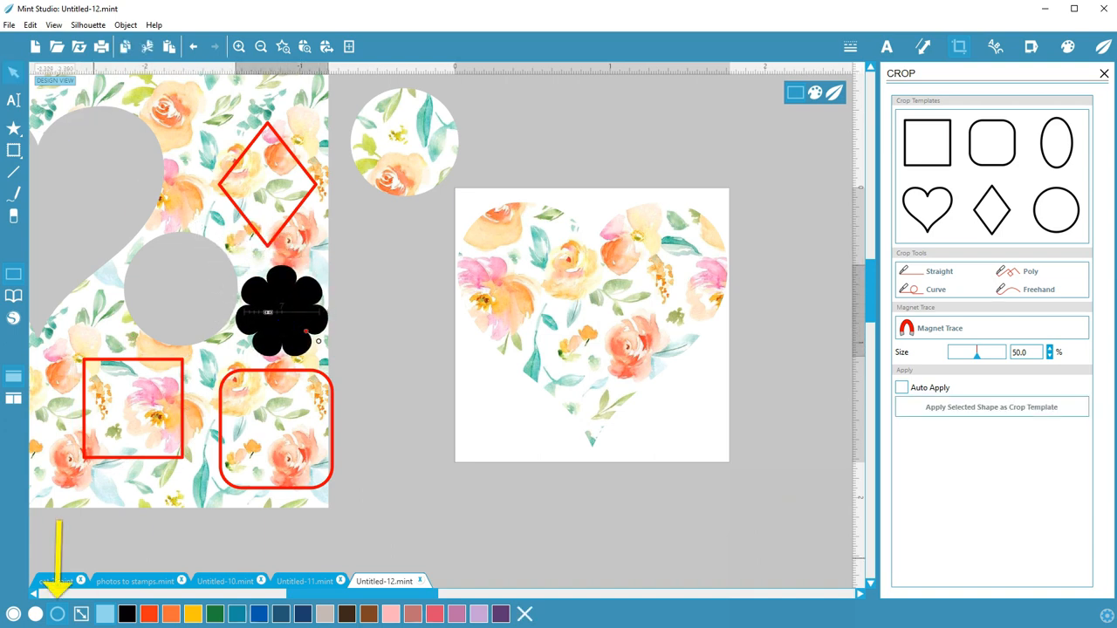
left_click(991, 406)
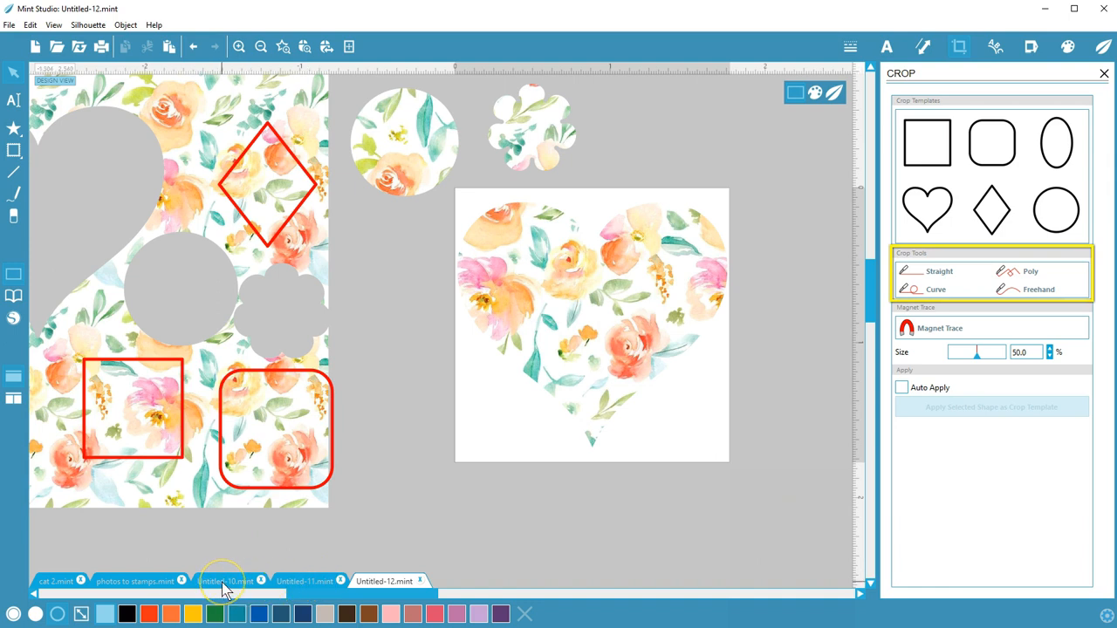
In Untitled-10, slice the phrase sheet straight, cut the starburst along a curve, crop 'places TO GO'
left_click(225, 582)
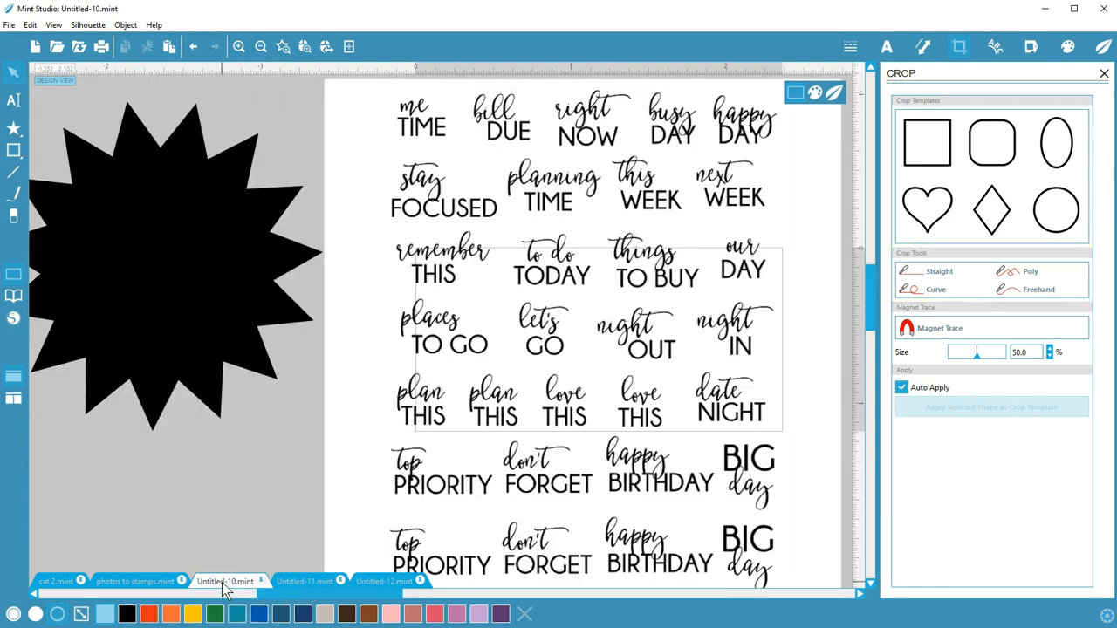
mouse_move(907, 445)
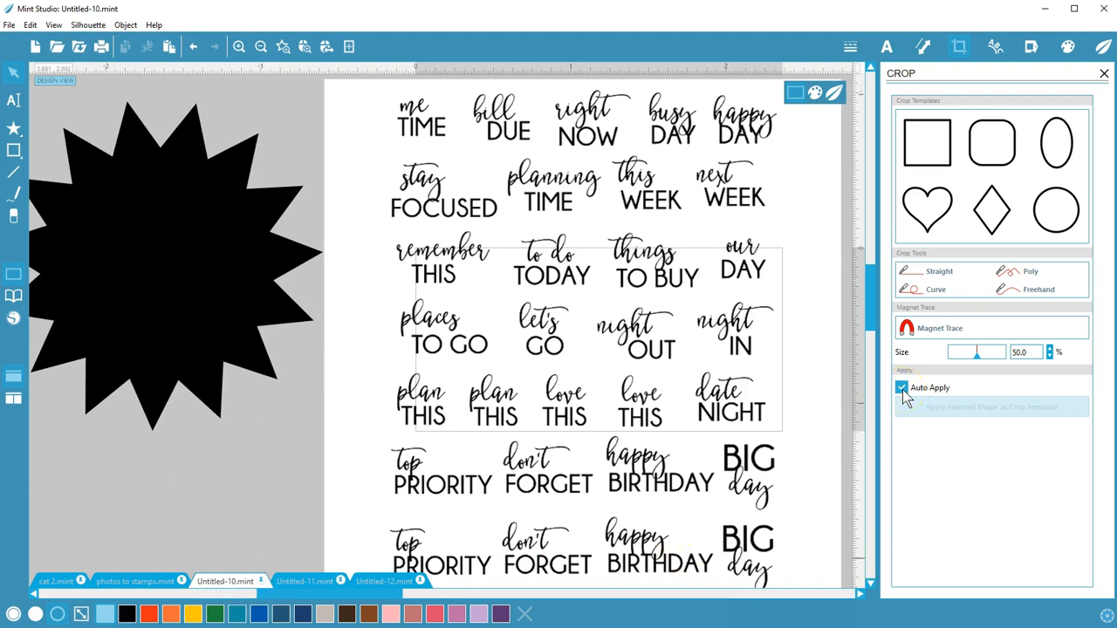
left_click(901, 387)
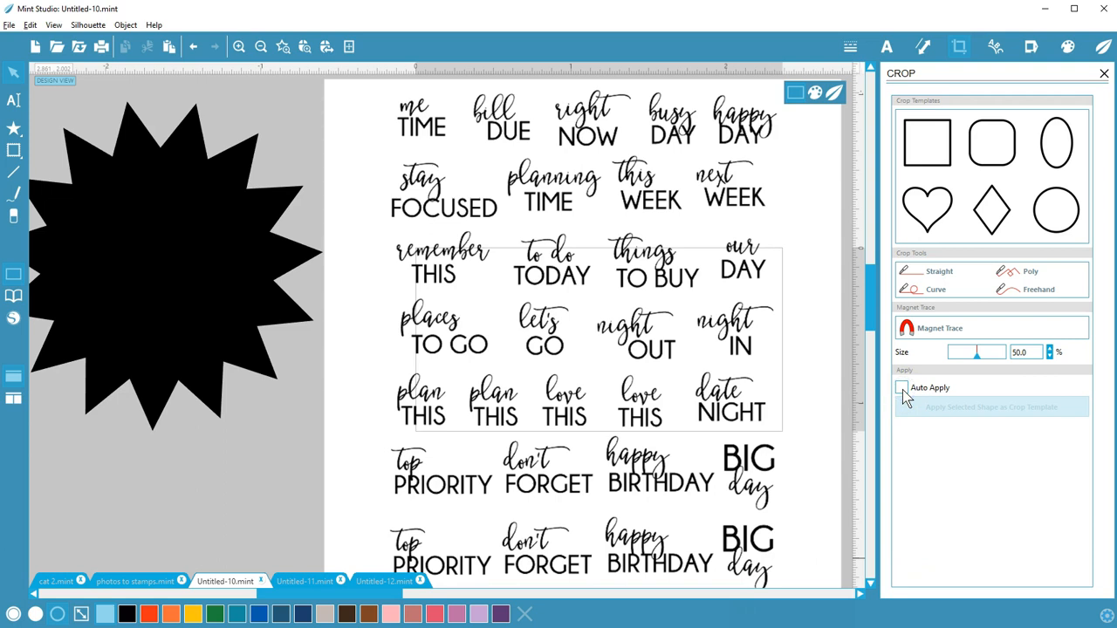
left_click(938, 271)
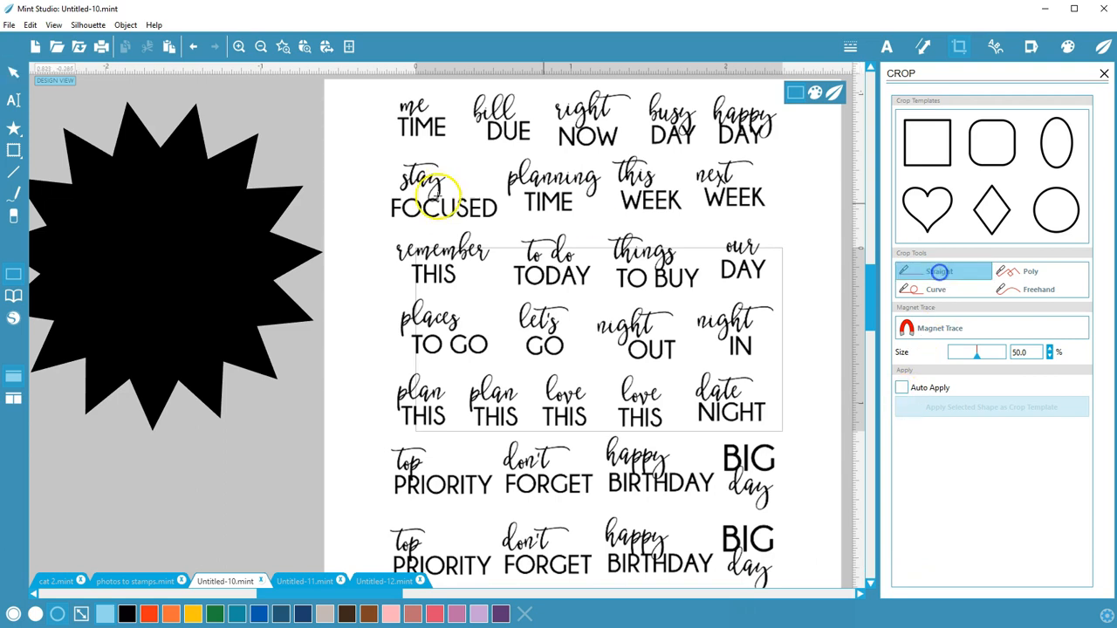
left_click_drag(314, 144, 843, 157)
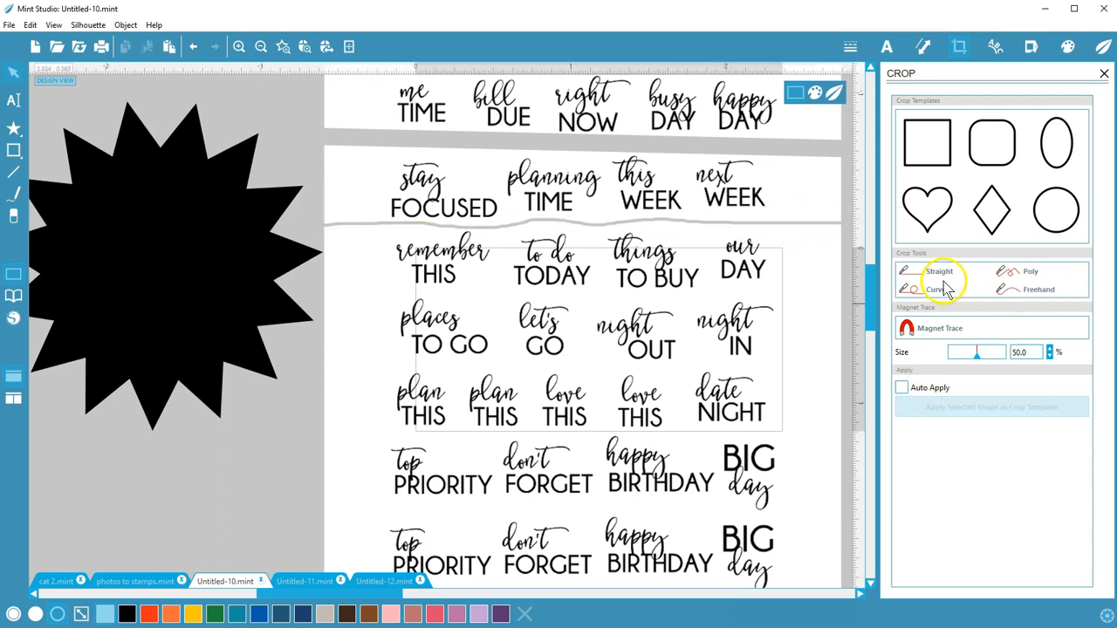
mouse_move(916, 279)
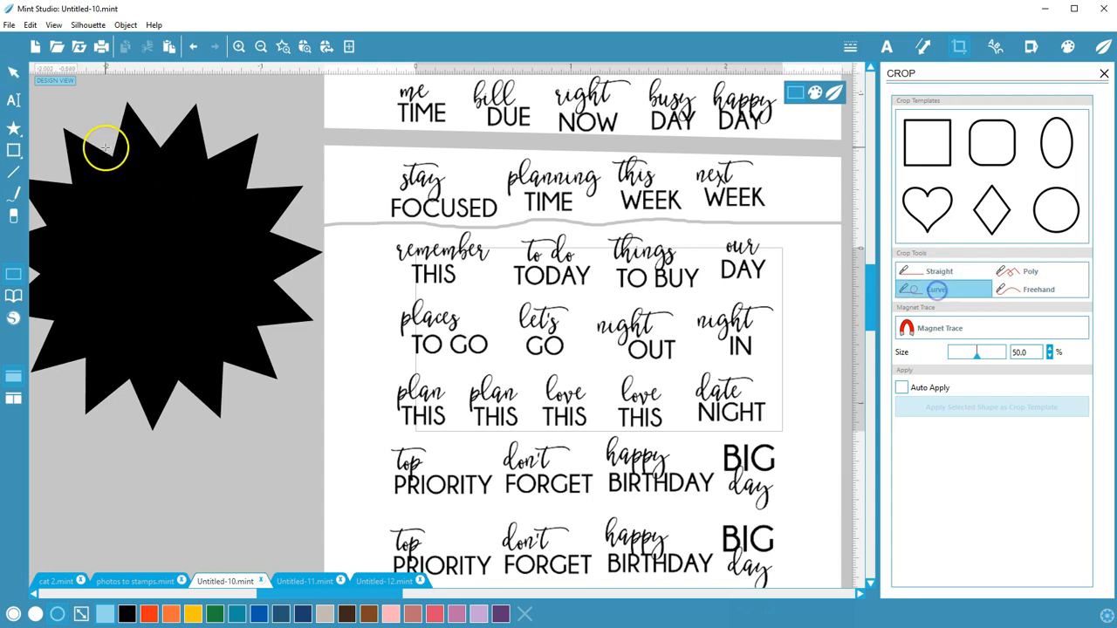
left_click_drag(105, 144, 260, 304)
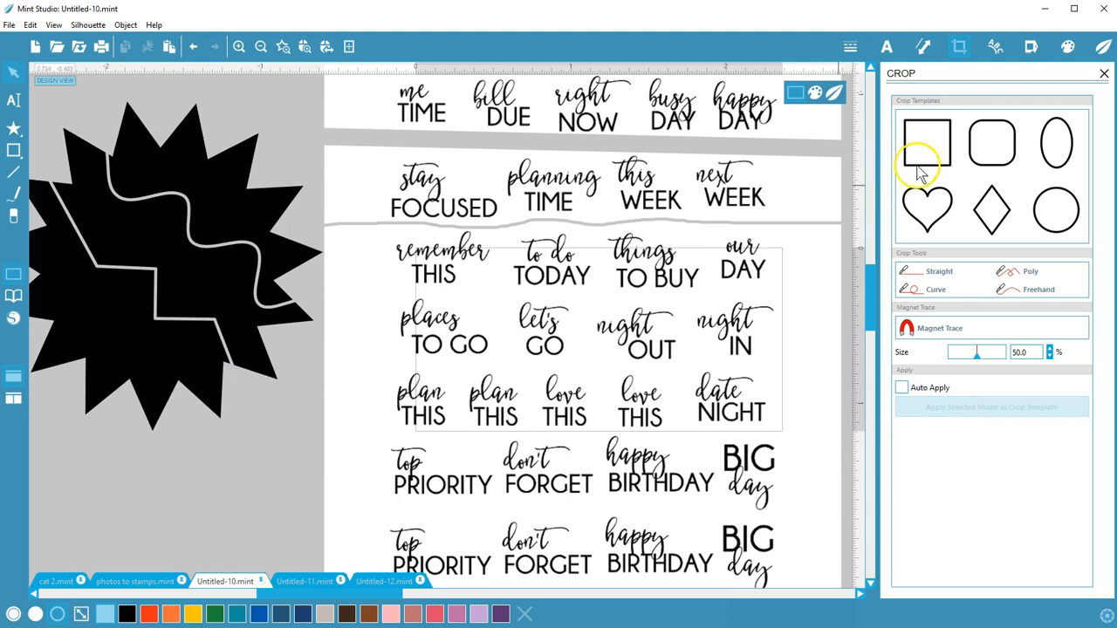
left_click(901, 387)
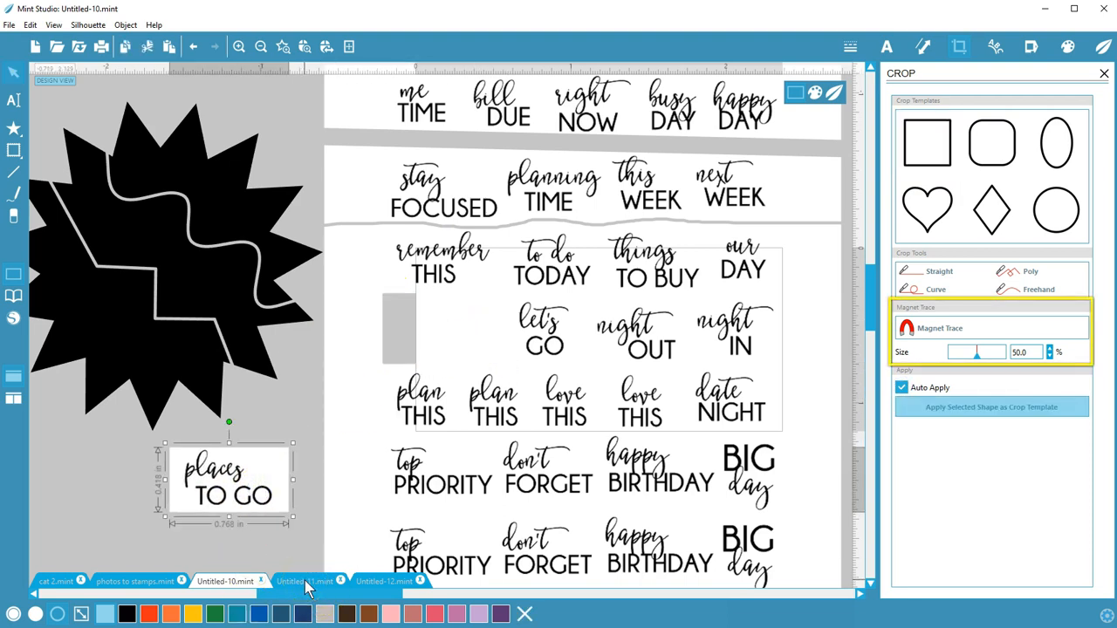
In the Untitled-11 banners document, close a magnet-traced outline around the green banner
left_click(304, 581)
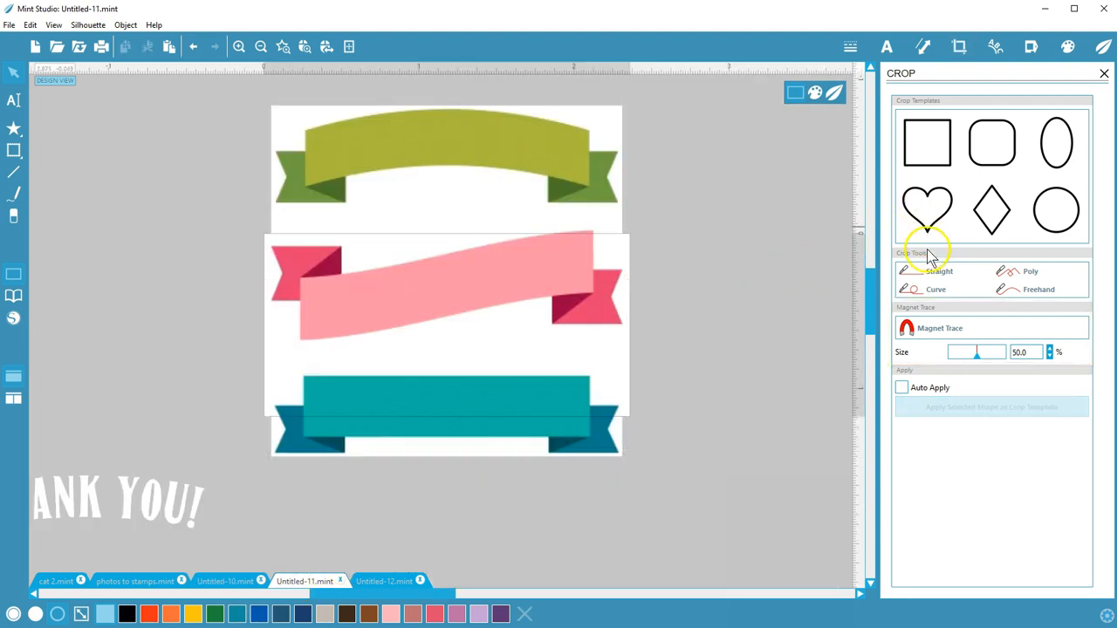
mouse_move(934, 340)
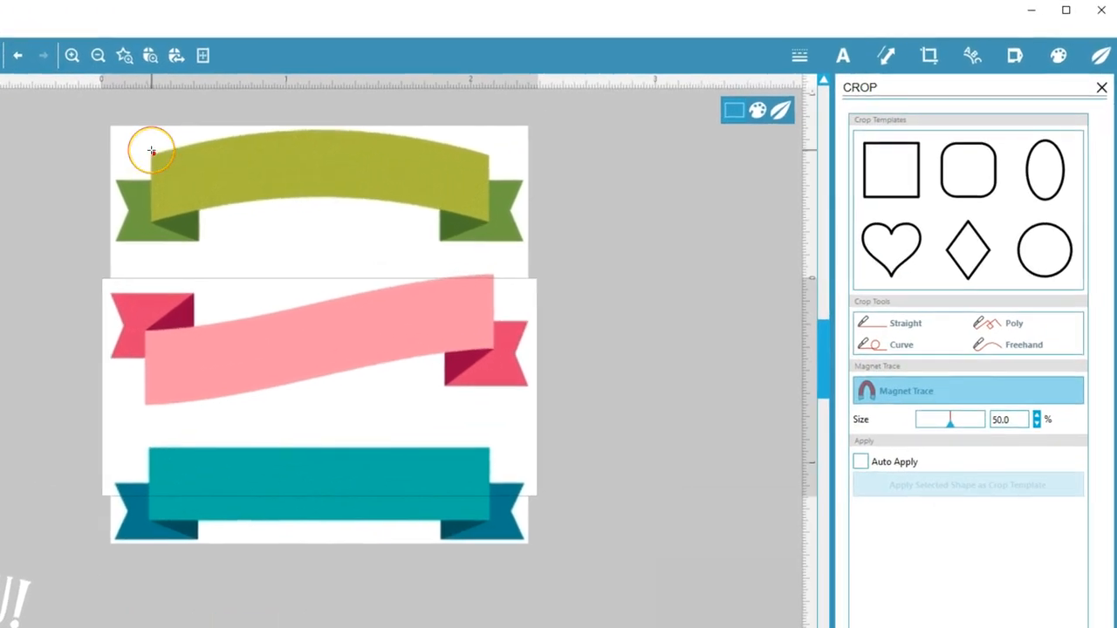
mouse_move(150, 155)
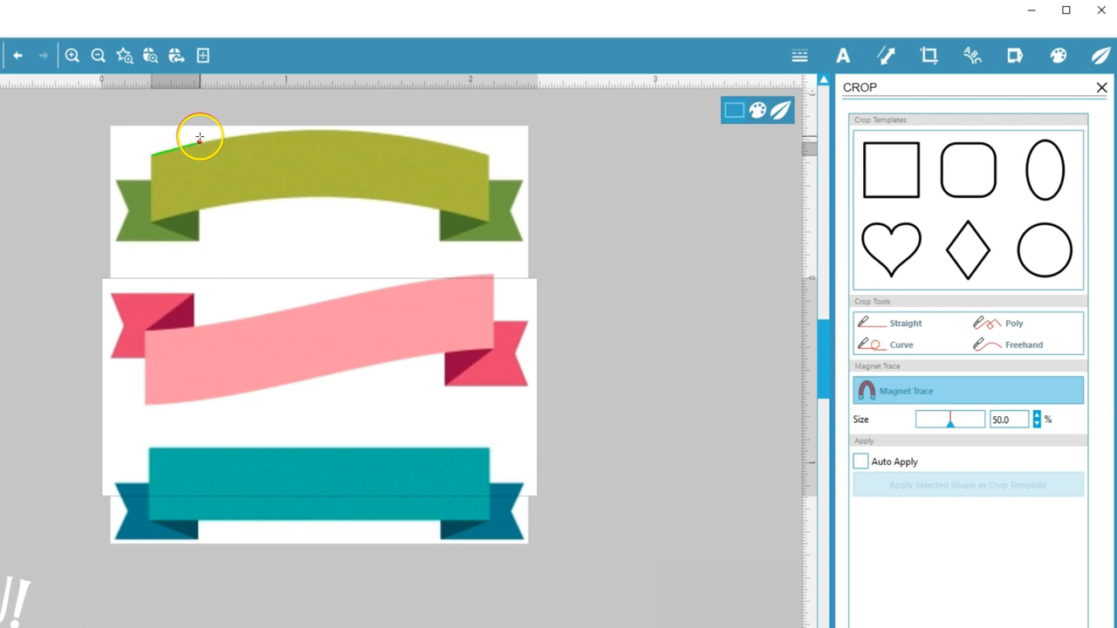
mouse_move(197, 142)
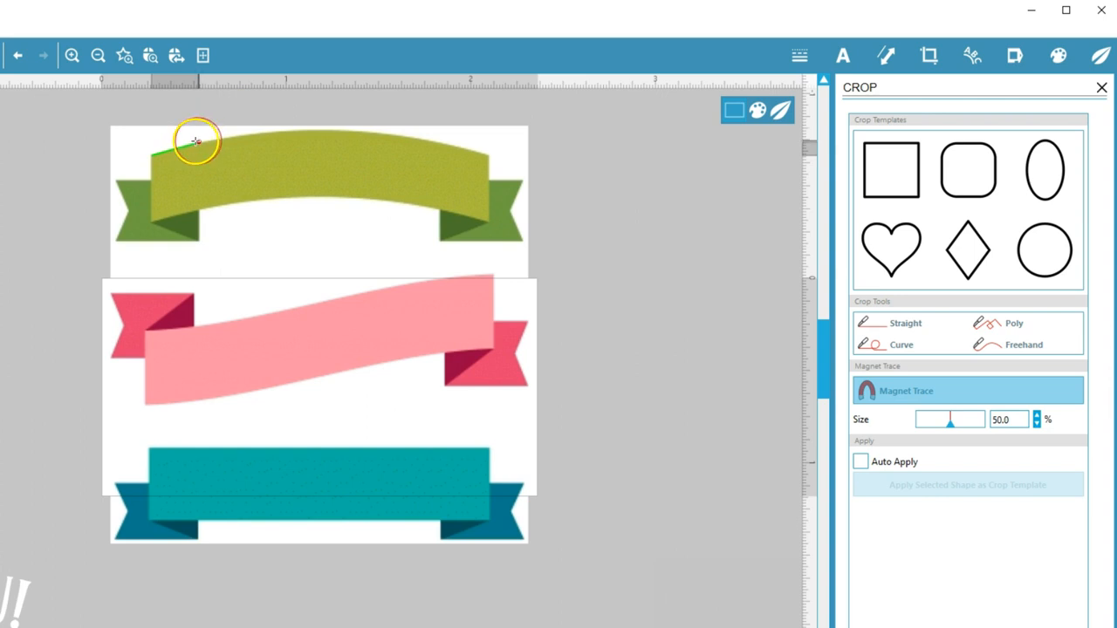
mouse_move(231, 134)
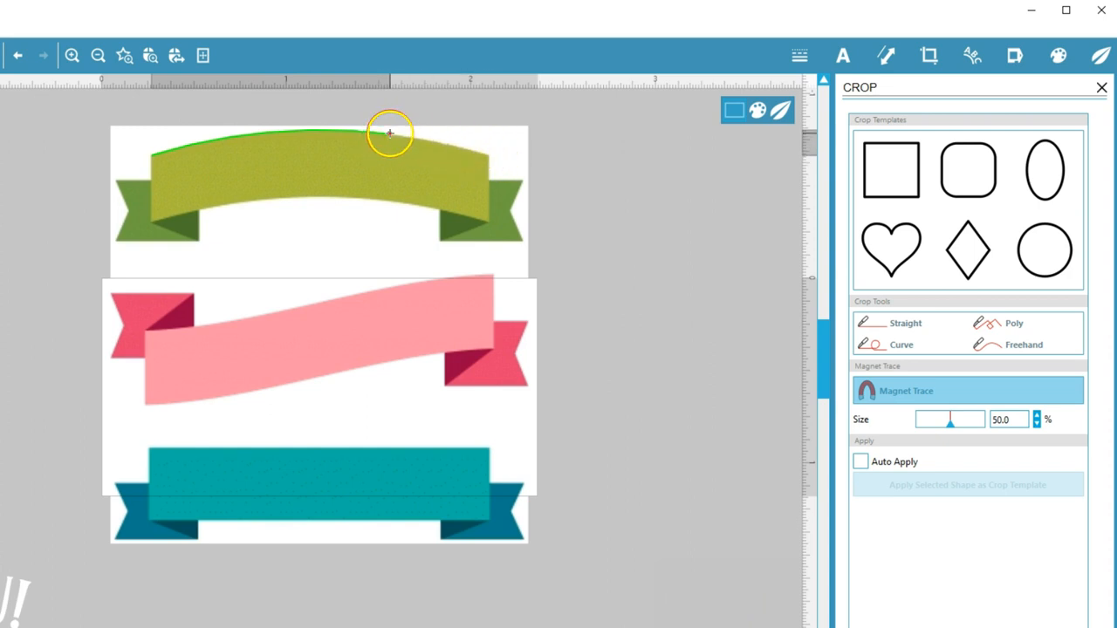
mouse_move(424, 138)
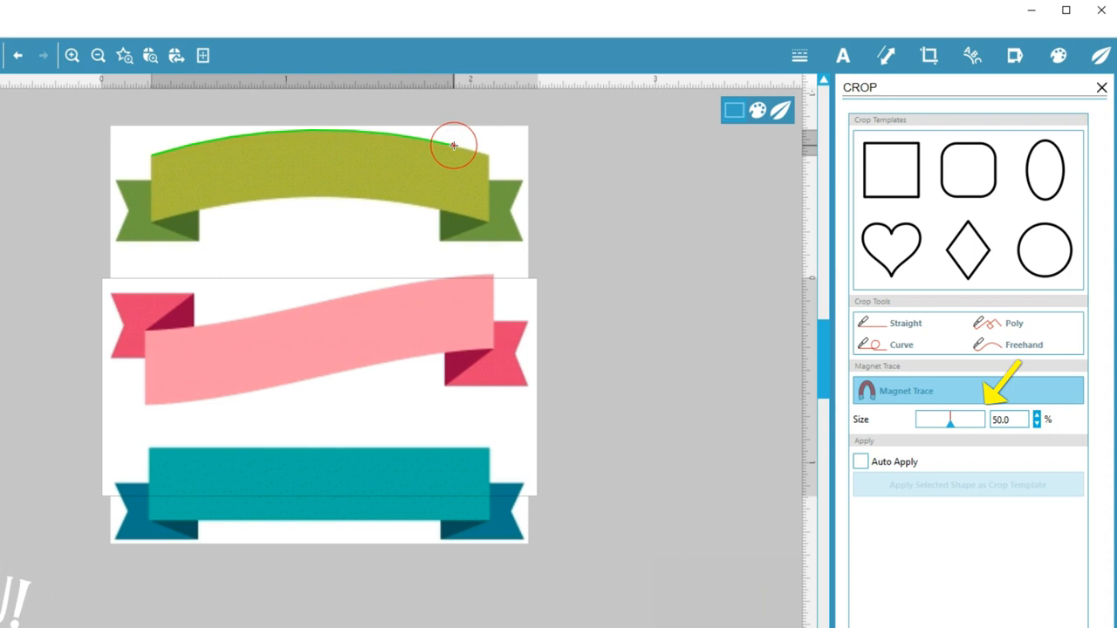
mouse_move(472, 148)
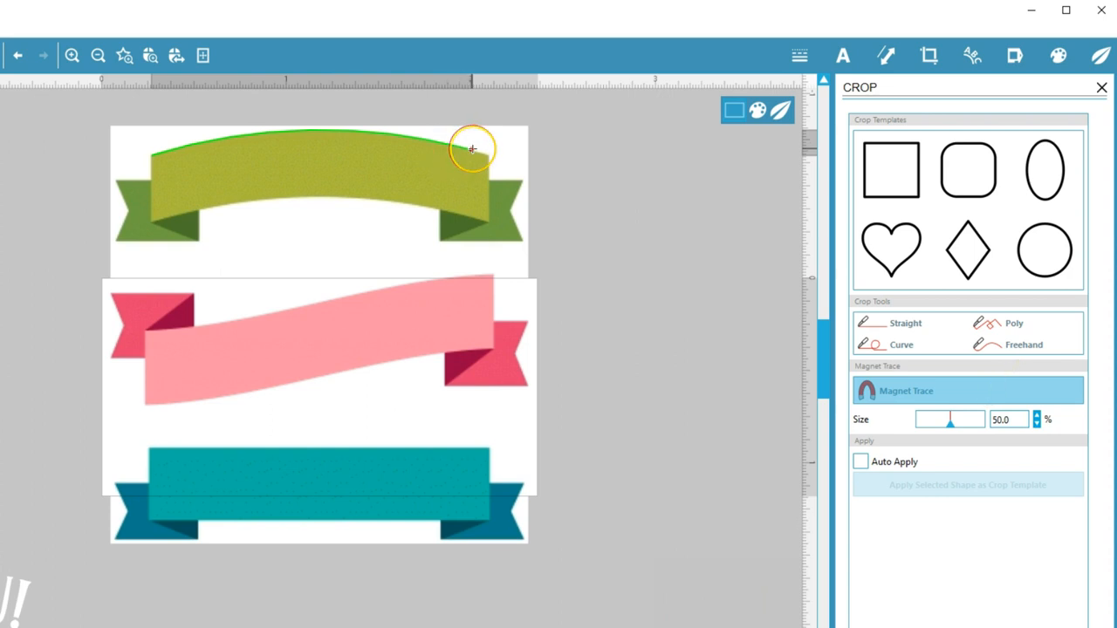
mouse_move(489, 155)
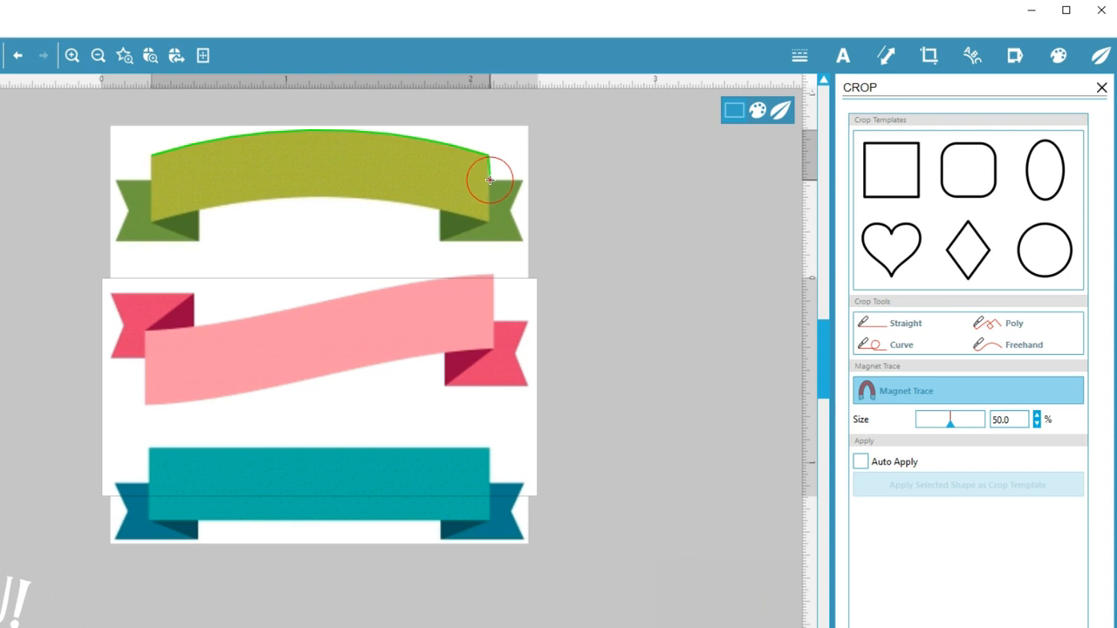
mouse_move(513, 181)
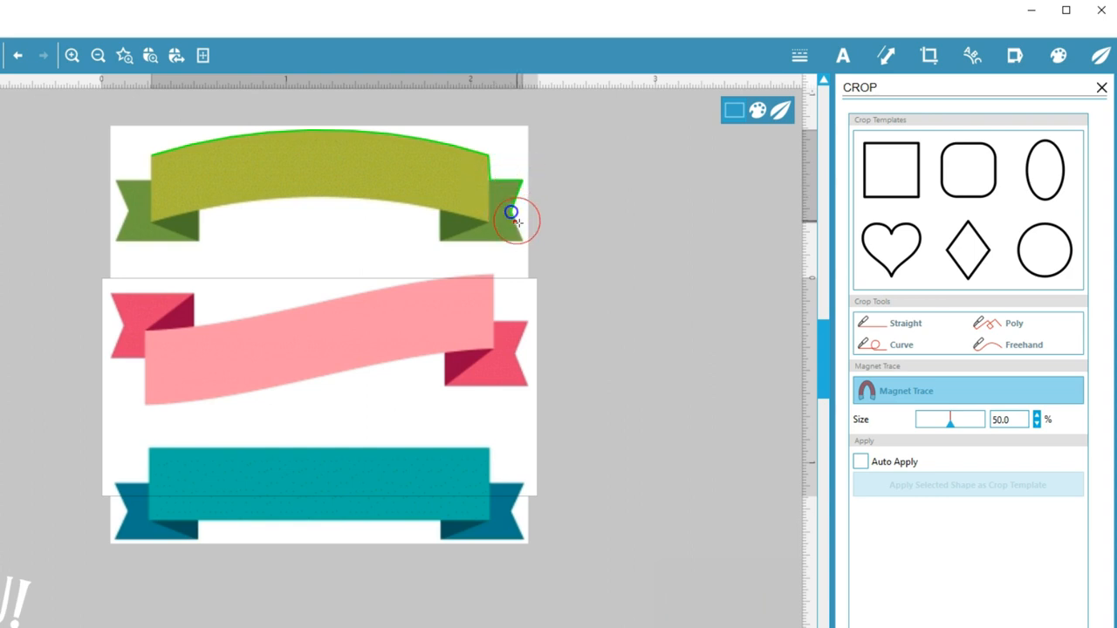
mouse_move(525, 241)
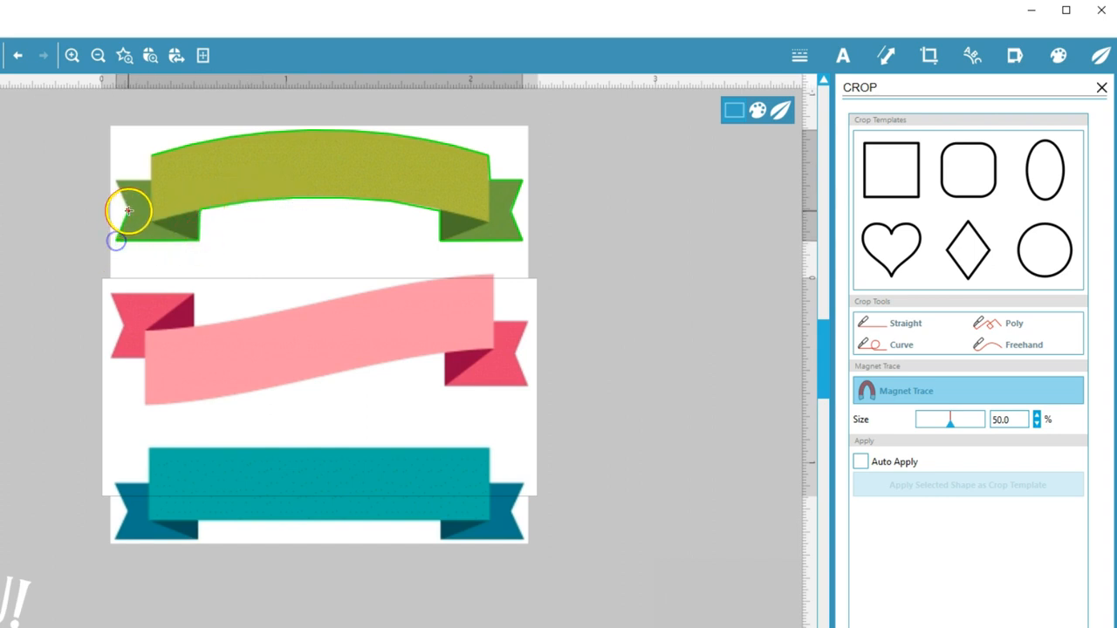
left_click(153, 159)
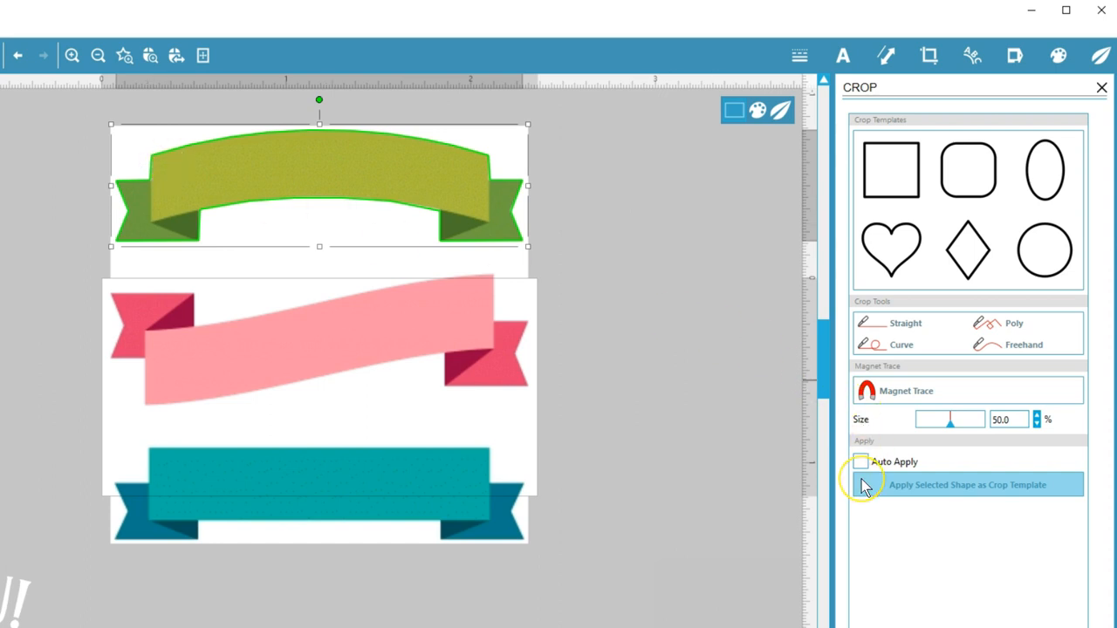
Crop the banner along its traced outline, adjust a lower-edge point, and select the banner
left_click(967, 484)
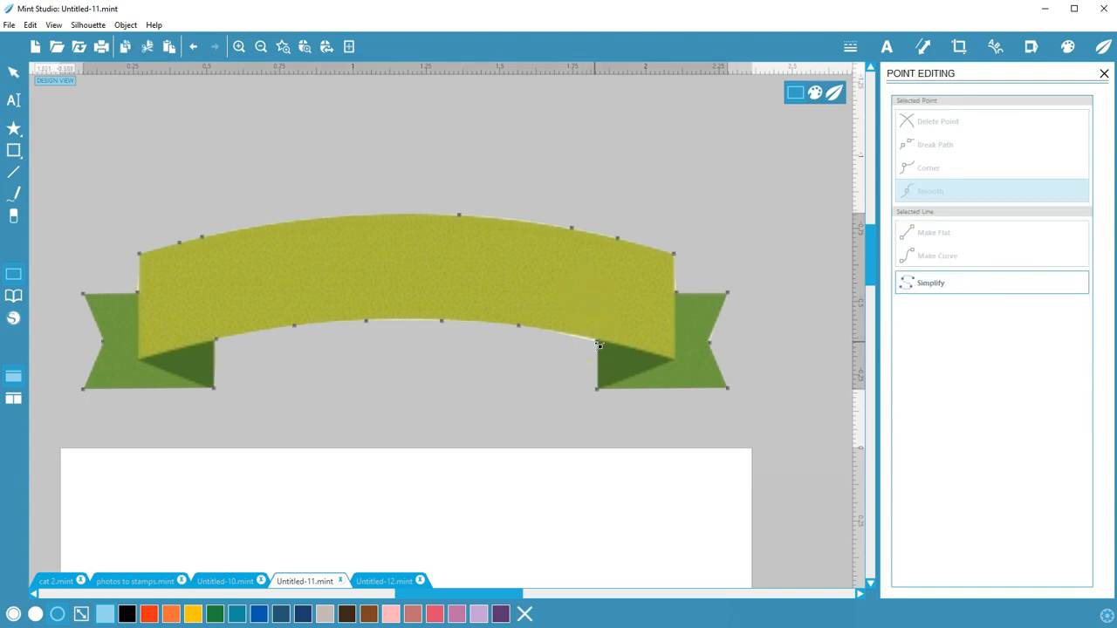
left_click_drag(598, 344, 305, 559)
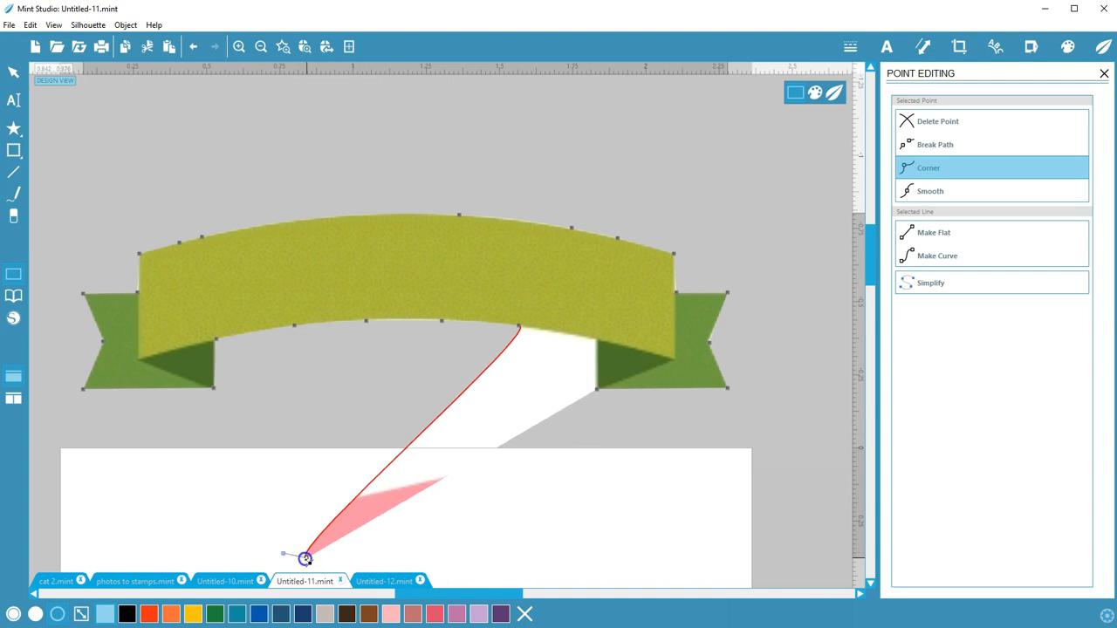
left_click_drag(305, 558, 533, 397)
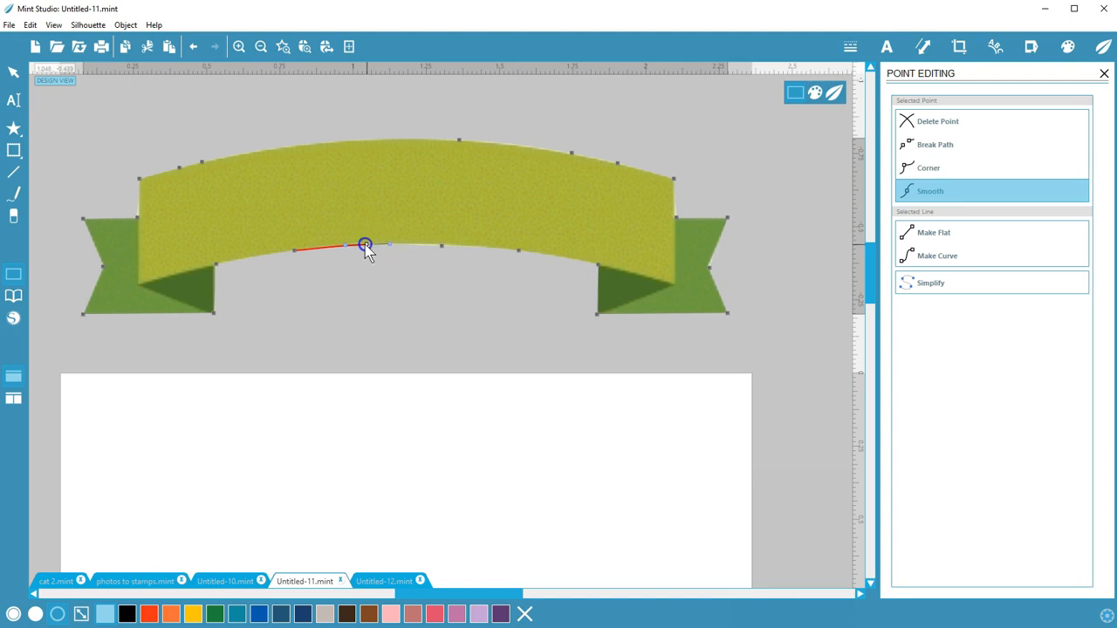
mouse_move(103, 113)
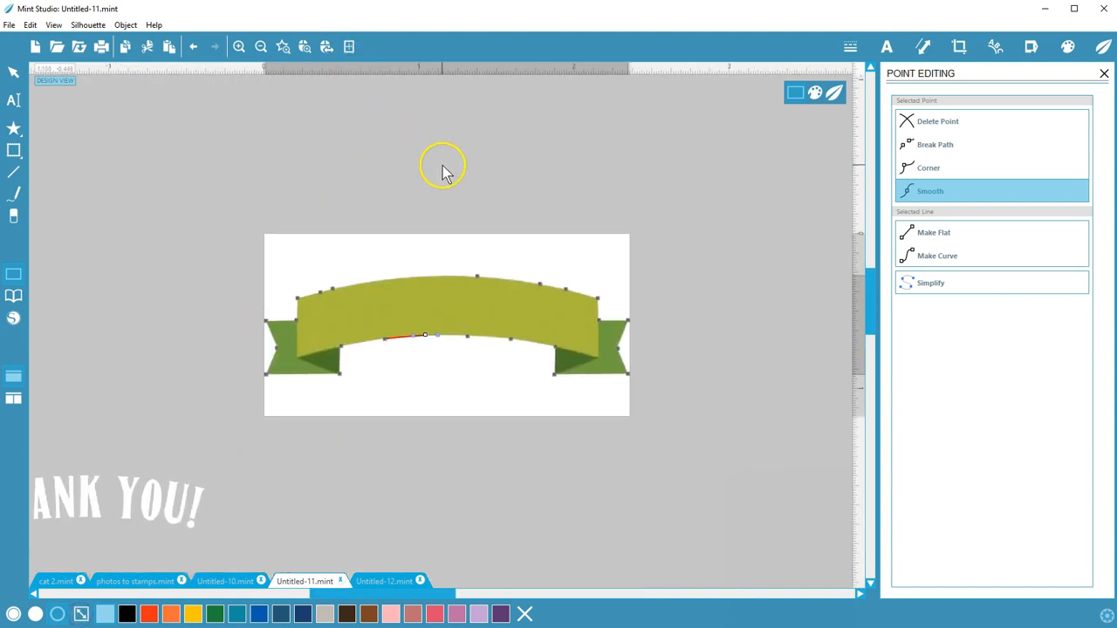
left_click(819, 95)
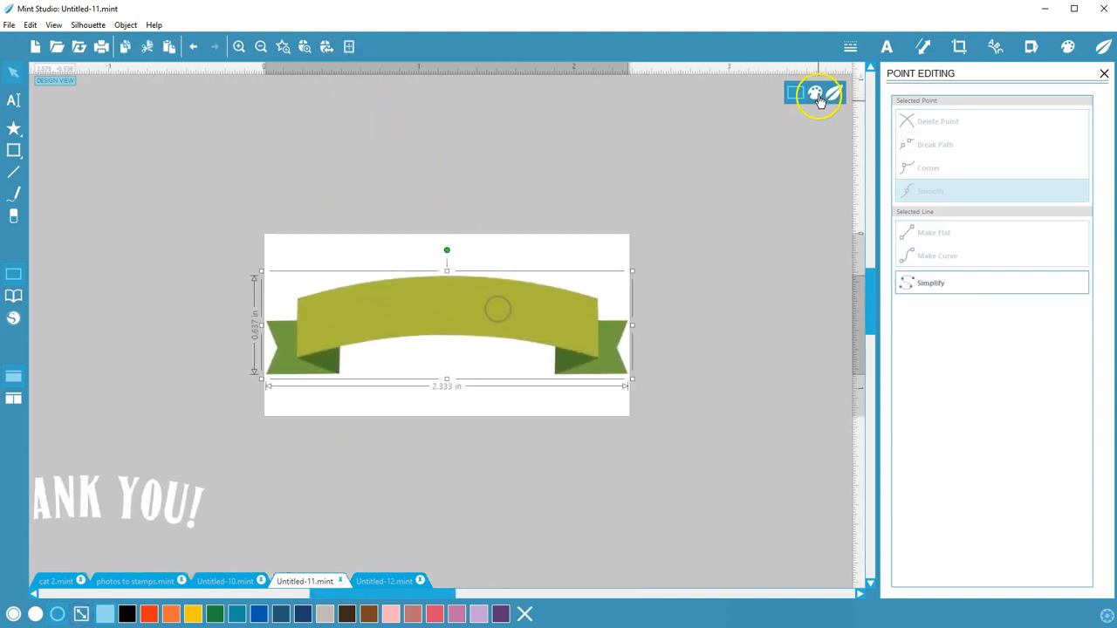